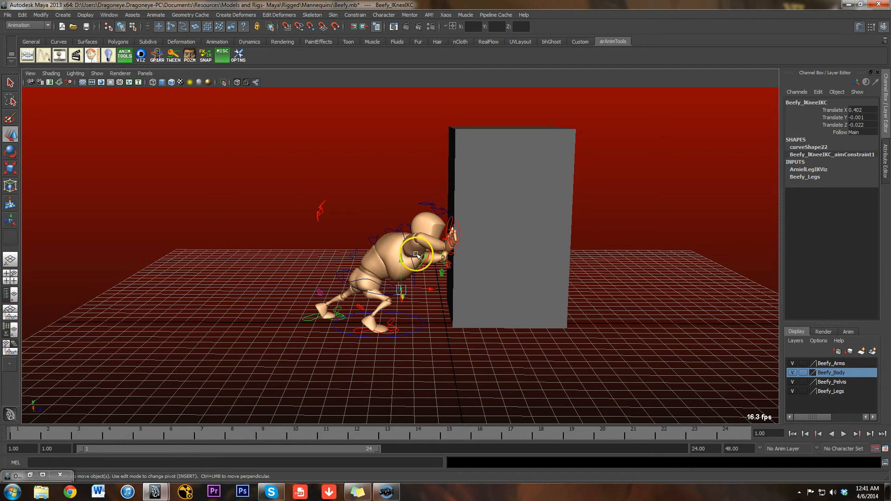
{"action": "mouse_move", "coordinate": [438, 413]}
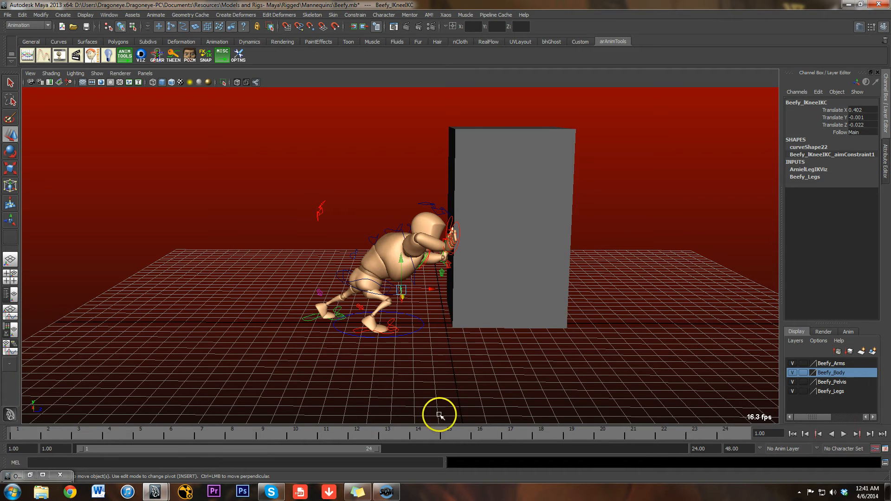
{"action": "mouse_move", "coordinate": [513, 275]}
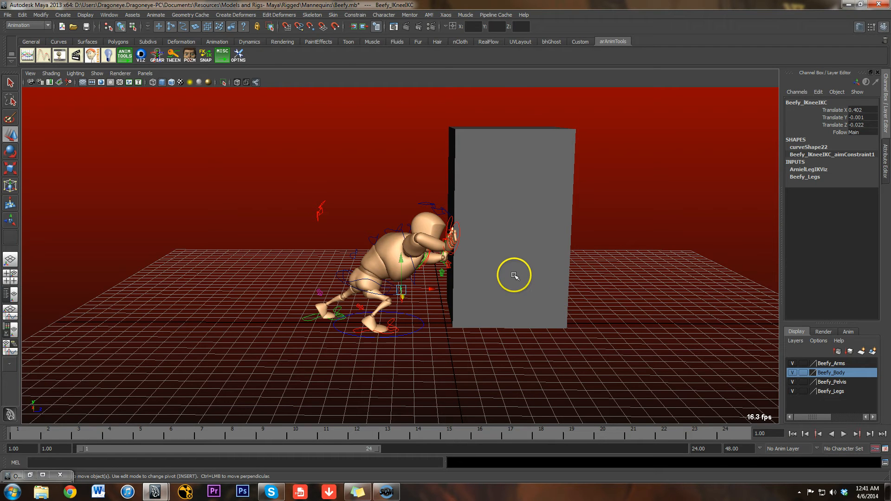
{"action": "mouse_move", "coordinate": [514, 277]}
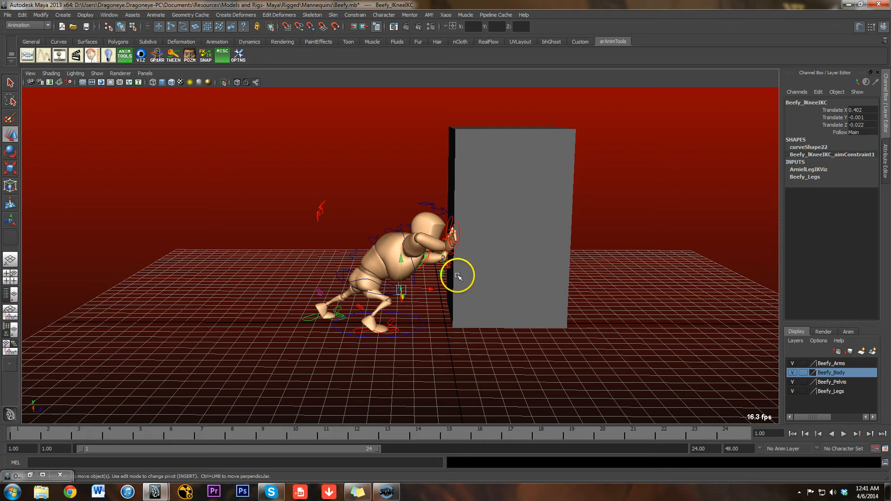
{"action": "mouse_move", "coordinate": [488, 279]}
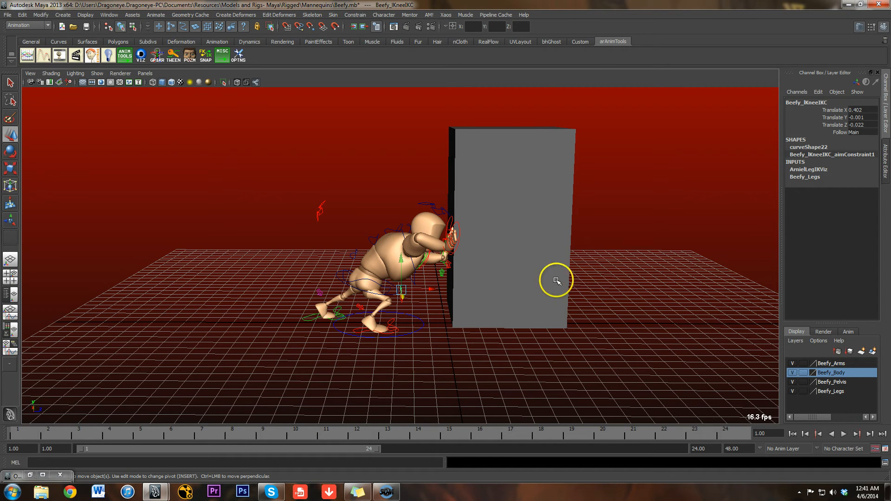
{"action": "mouse_move", "coordinate": [563, 259]}
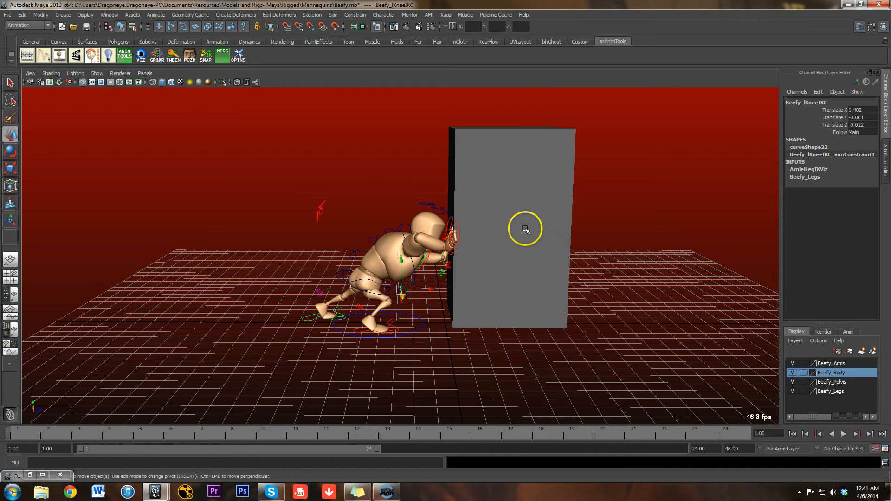
{"action": "mouse_move", "coordinate": [517, 222]}
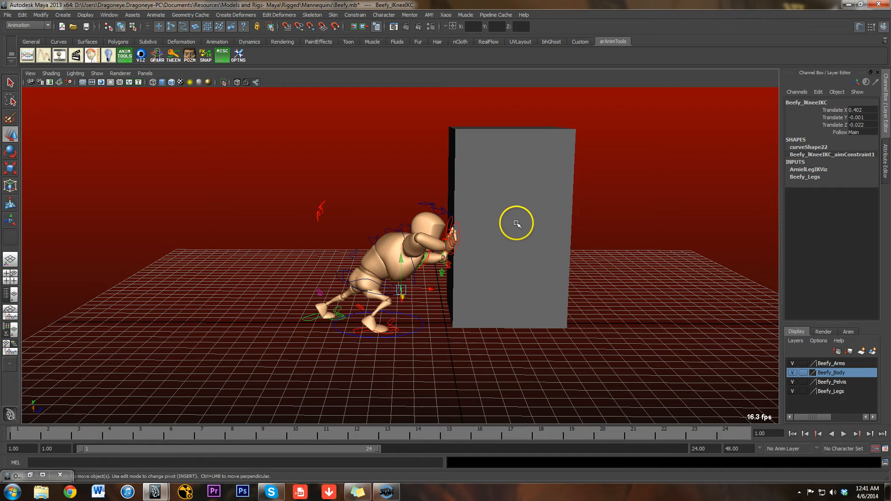
Select pCube1, the tall grey box pushed by the mannequin, in the viewport
{"action": "left_click", "coordinate": [512, 221]}
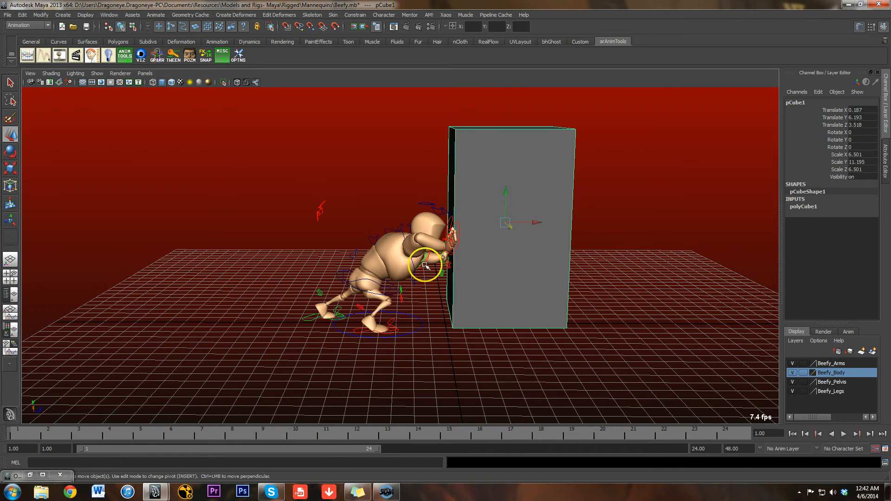
{"action": "mouse_move", "coordinate": [539, 278]}
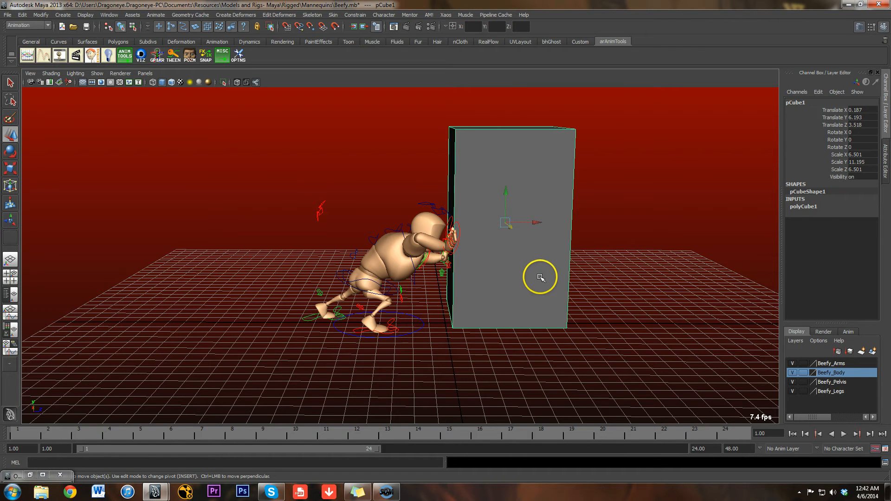
{"action": "mouse_move", "coordinate": [571, 239]}
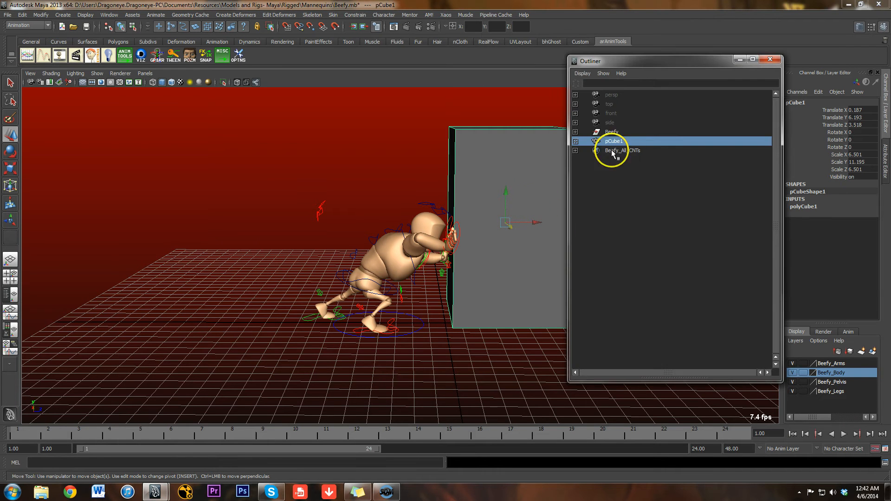
Rename pCube1 to 'fridge' in the Outliner
{"action": "double_click", "coordinate": [613, 142]}
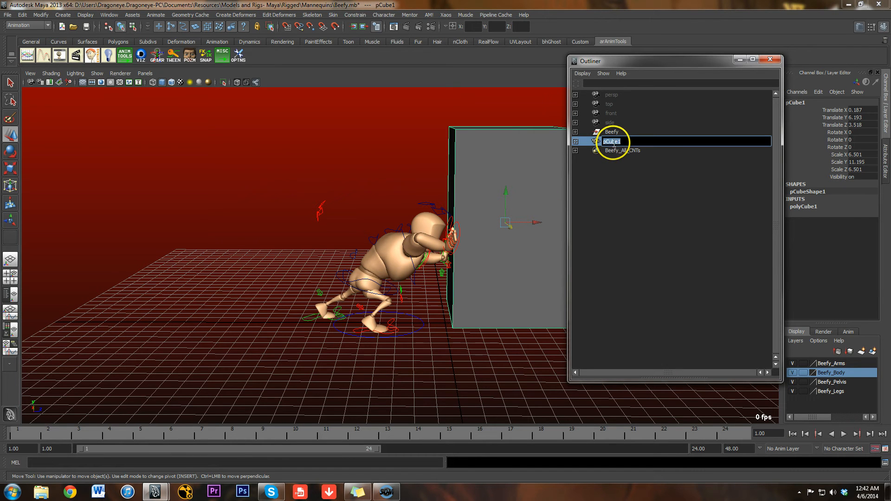
{"action": "type", "text": "fridge"}
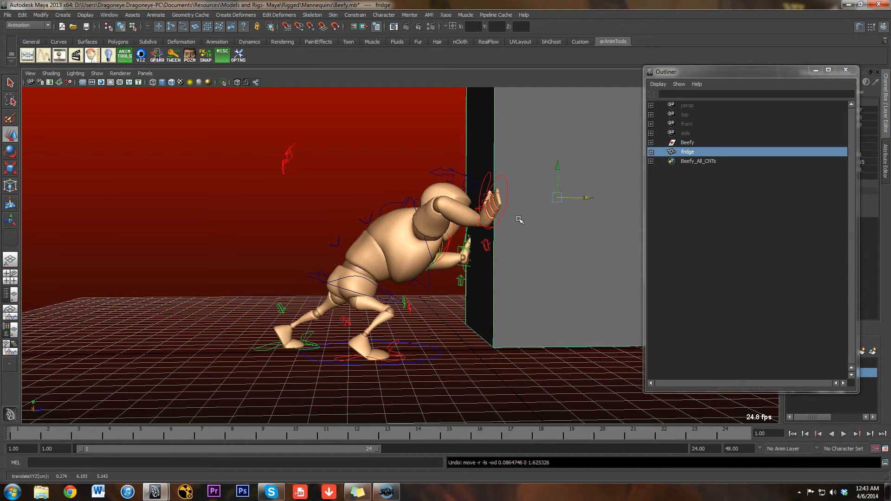
{"action": "mouse_move", "coordinate": [517, 210]}
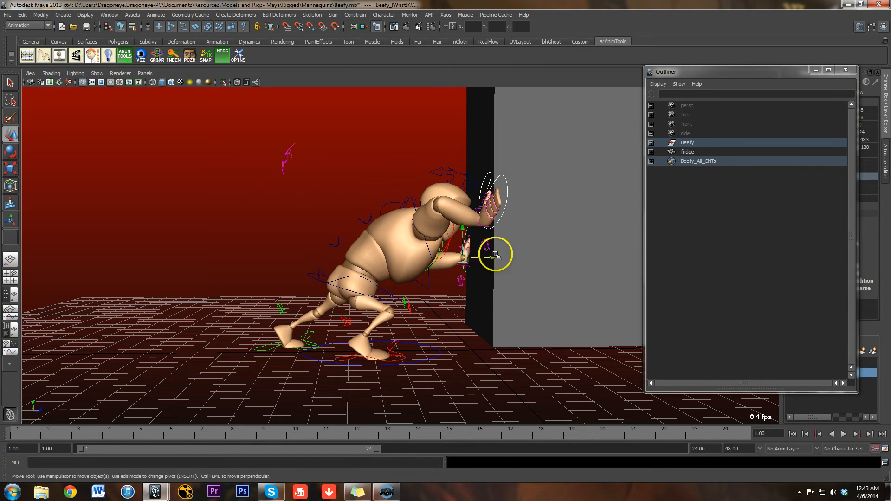
{"action": "mouse_move", "coordinate": [511, 239]}
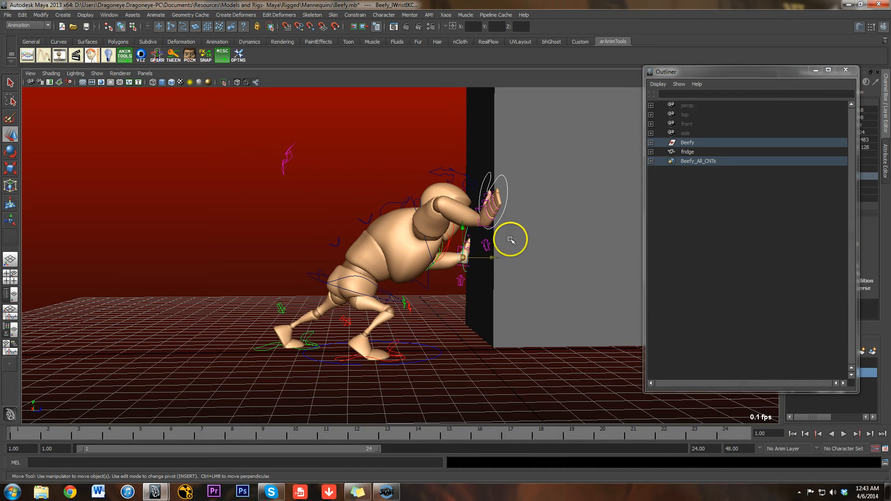
{"action": "mouse_move", "coordinate": [566, 208]}
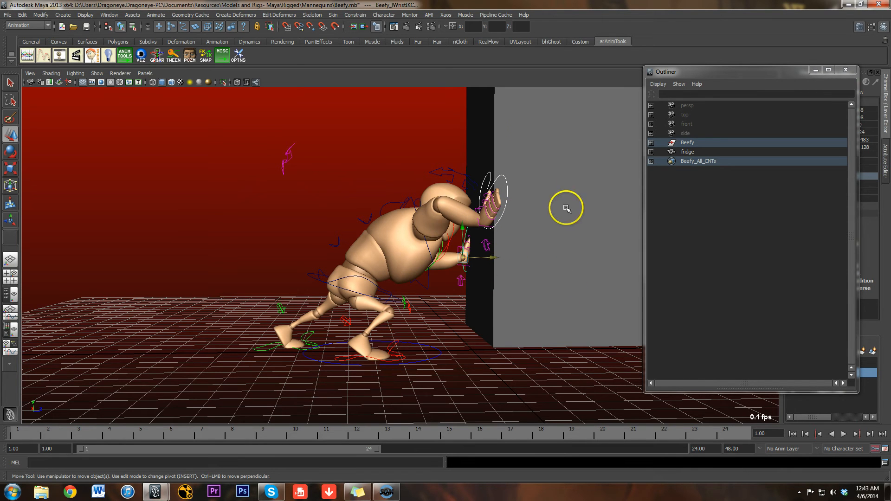
{"action": "mouse_move", "coordinate": [551, 203]}
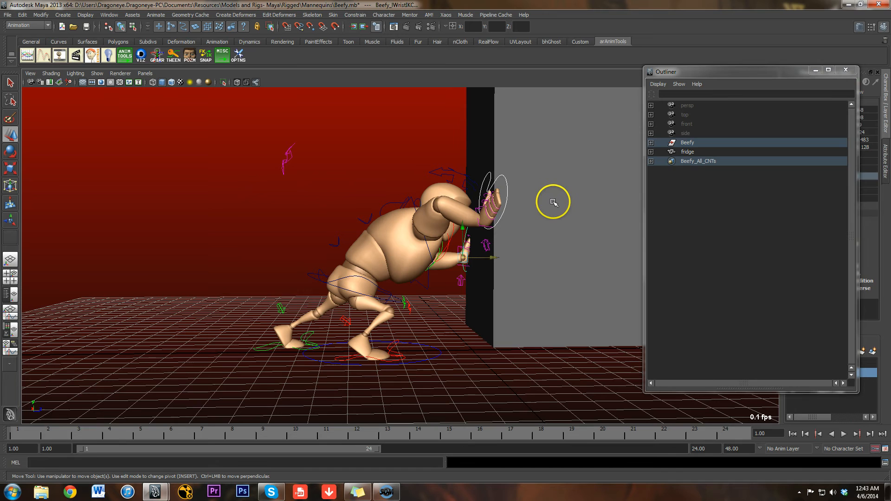
Select the fridge as constraint target, then Beefy's right wrist control
{"action": "left_click", "coordinate": [686, 152]}
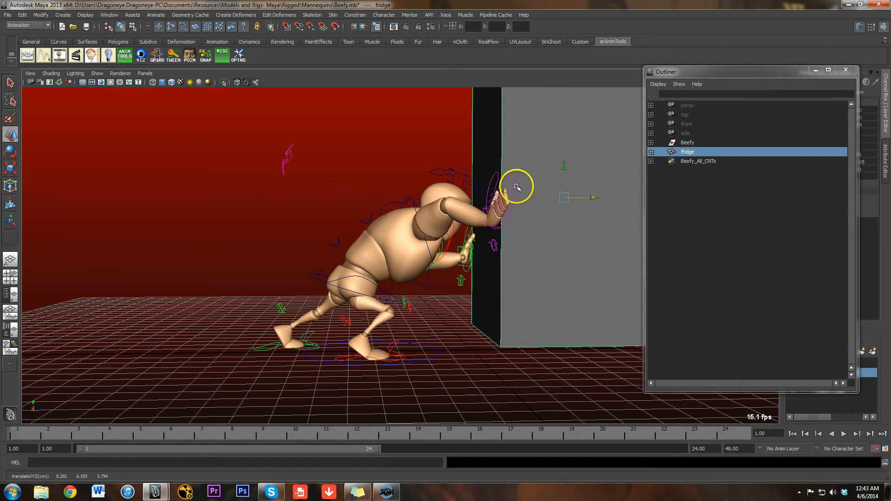
{"action": "left_click", "coordinate": [512, 185]}
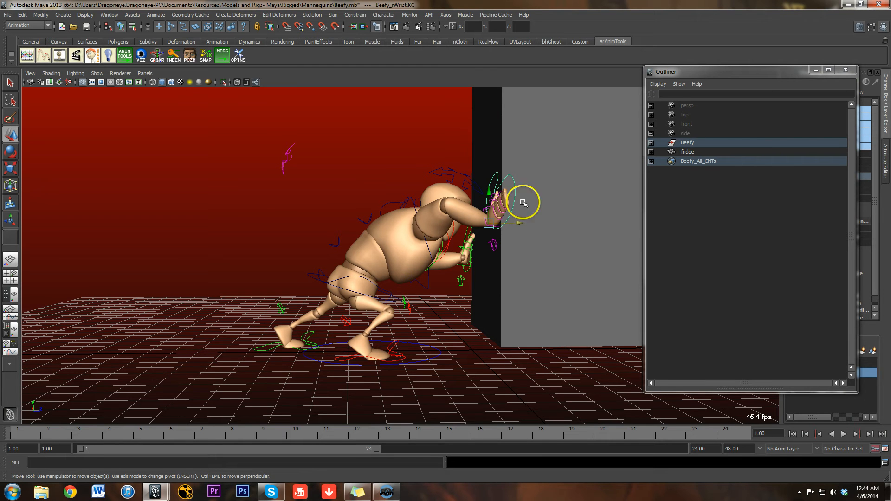
{"action": "mouse_move", "coordinate": [560, 249]}
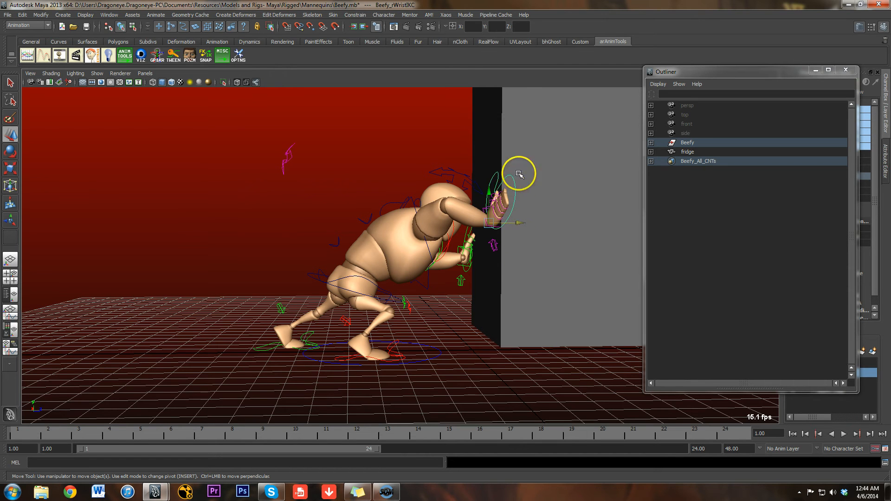
Key the fridge, then select and re-pose Beefy's right wrist control against it
{"action": "left_click", "coordinate": [687, 152]}
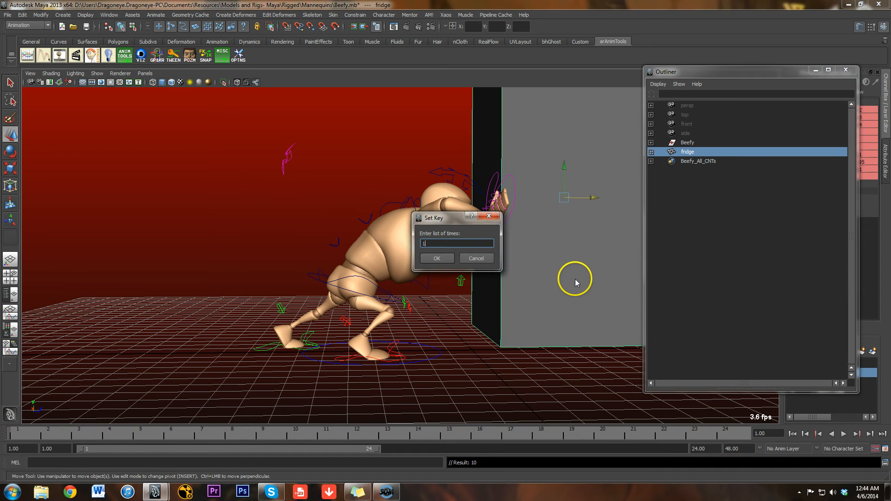
{"action": "left_click", "coordinate": [436, 258]}
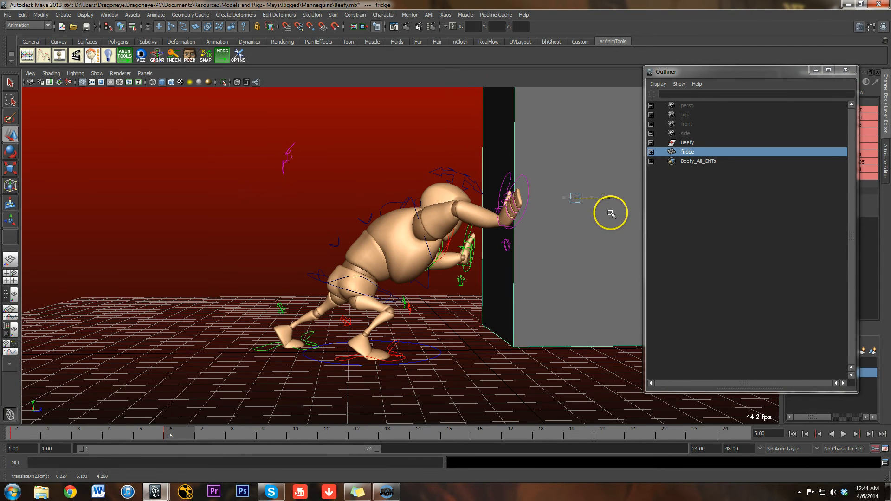
{"action": "left_click", "coordinate": [509, 202]}
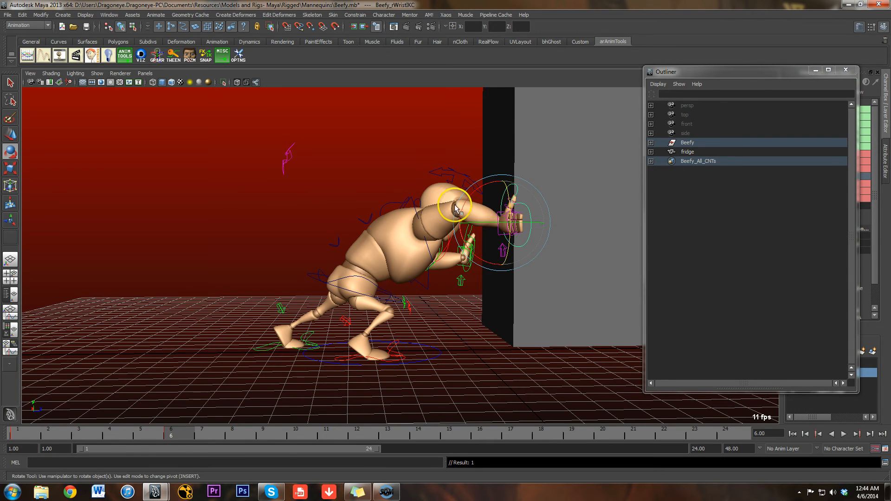
{"action": "left_click", "coordinate": [17, 433]}
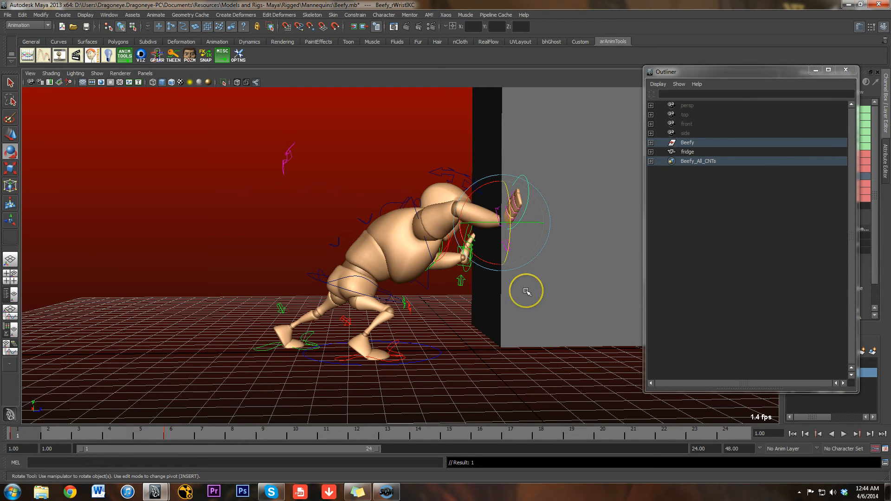
{"action": "mouse_move", "coordinate": [561, 304]}
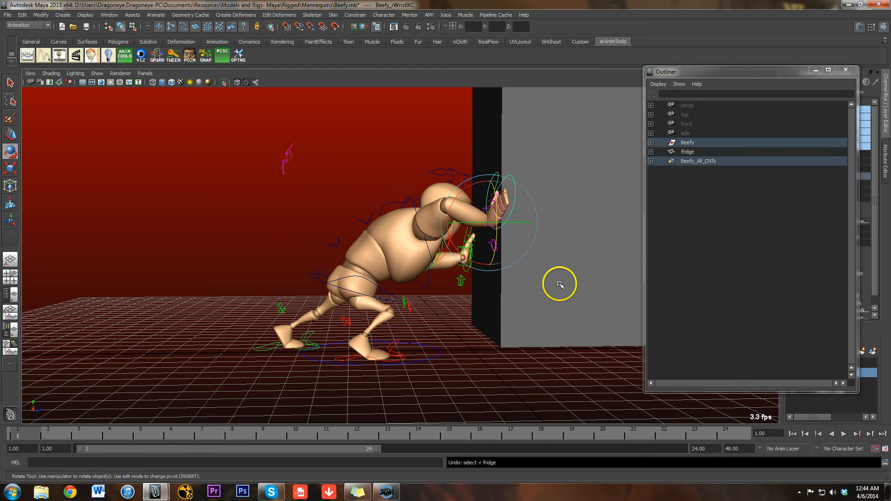
Clear the selection at frame 1 to view the hands on the fridge
{"action": "left_click", "coordinate": [687, 152]}
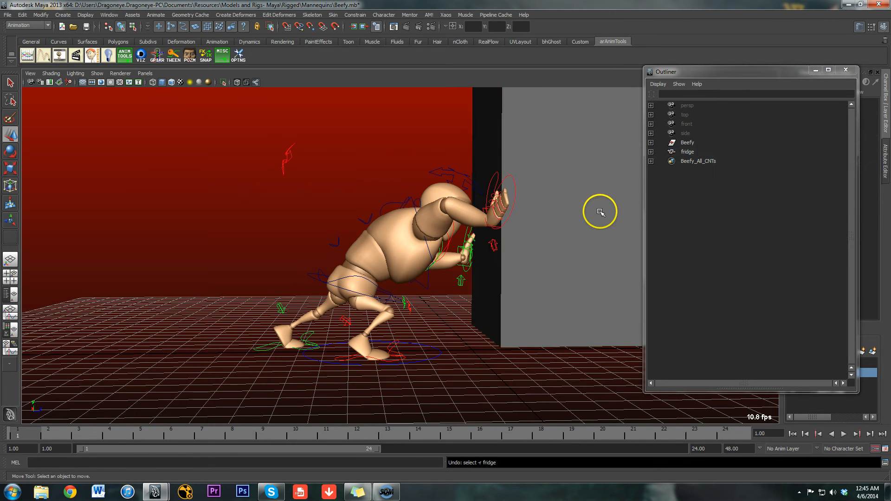
{"action": "left_click", "coordinate": [687, 151]}
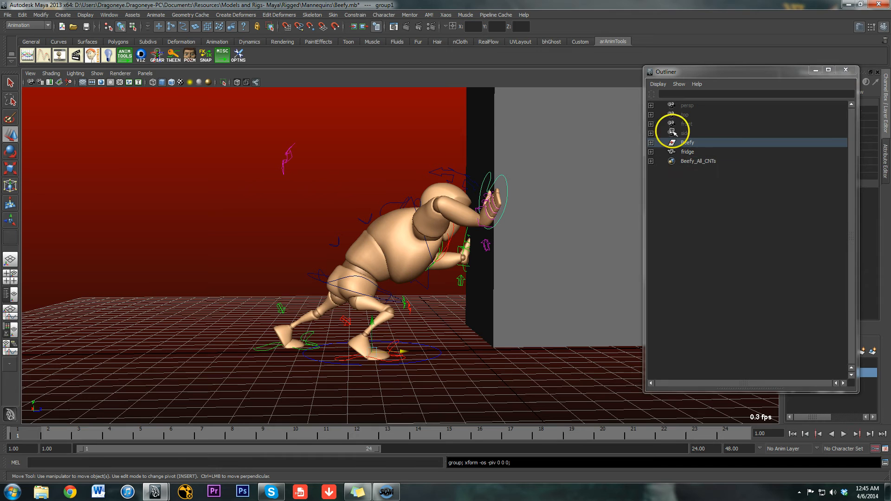
Expand Beefy to group1 under the right wrist IK and parent-constrain it to the fridge
{"action": "left_click", "coordinate": [651, 142]}
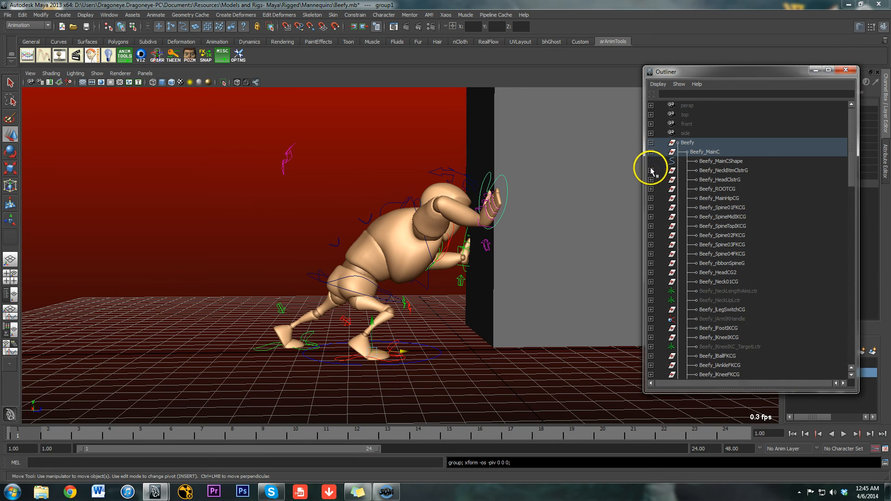
{"action": "scroll", "scroll_direction": "down", "scroll_amount": 3}
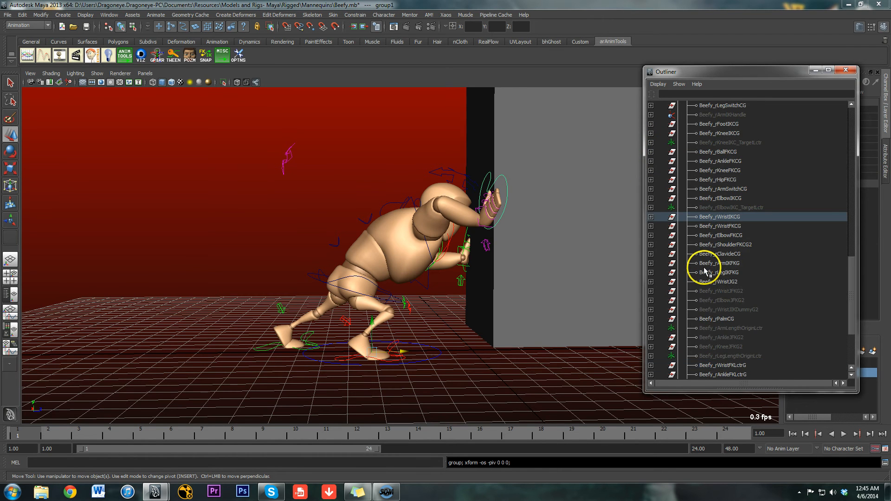
{"action": "left_click", "coordinate": [651, 217]}
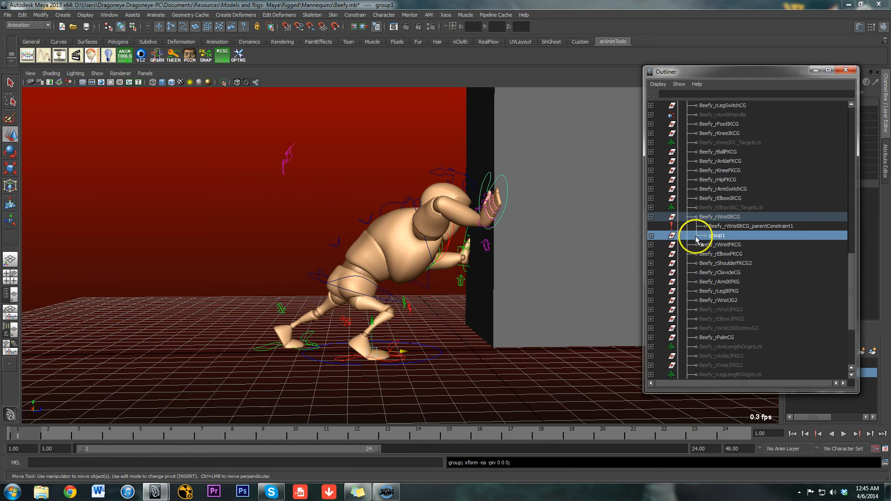
{"action": "mouse_move", "coordinate": [565, 231]}
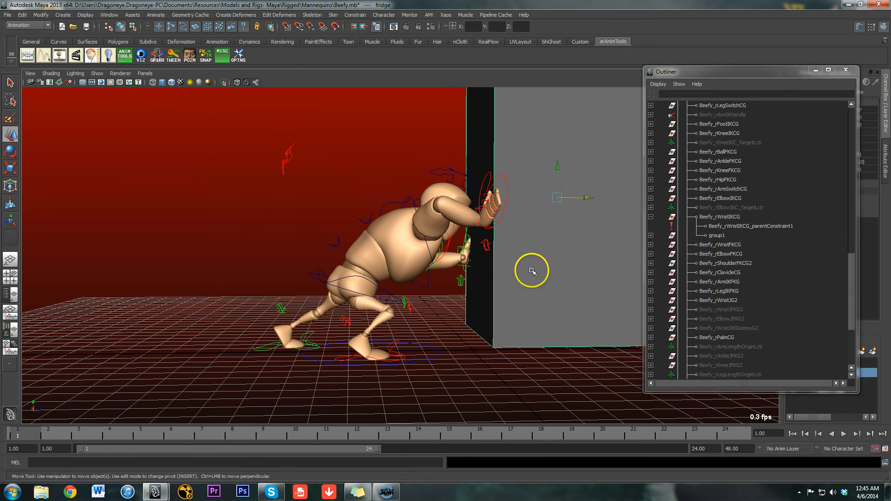
{"action": "mouse_move", "coordinate": [764, 311]}
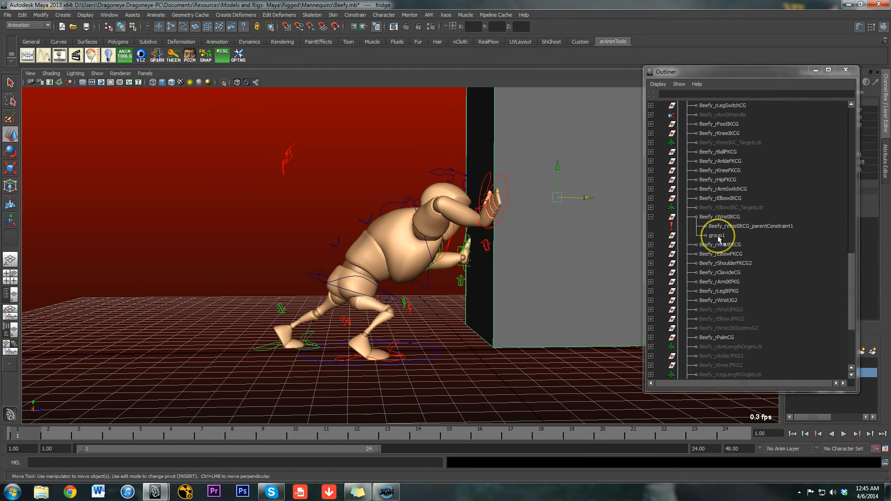
{"action": "left_click", "coordinate": [717, 235]}
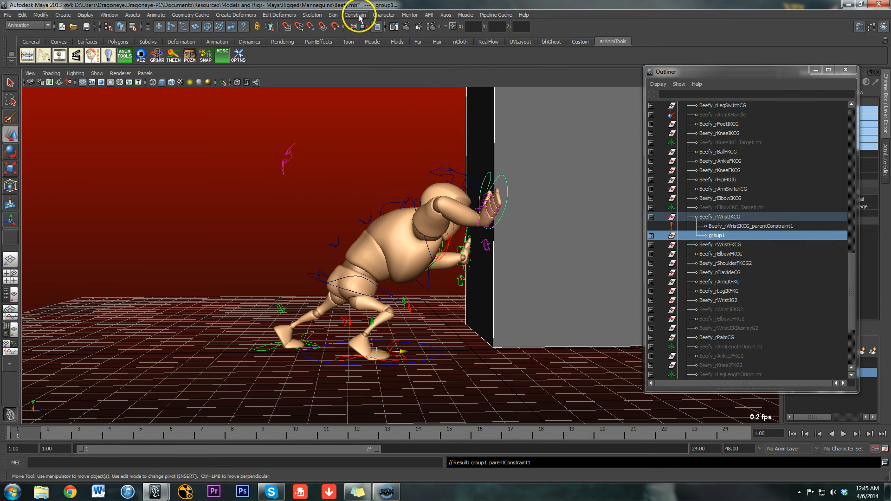
{"action": "left_click", "coordinate": [354, 15]}
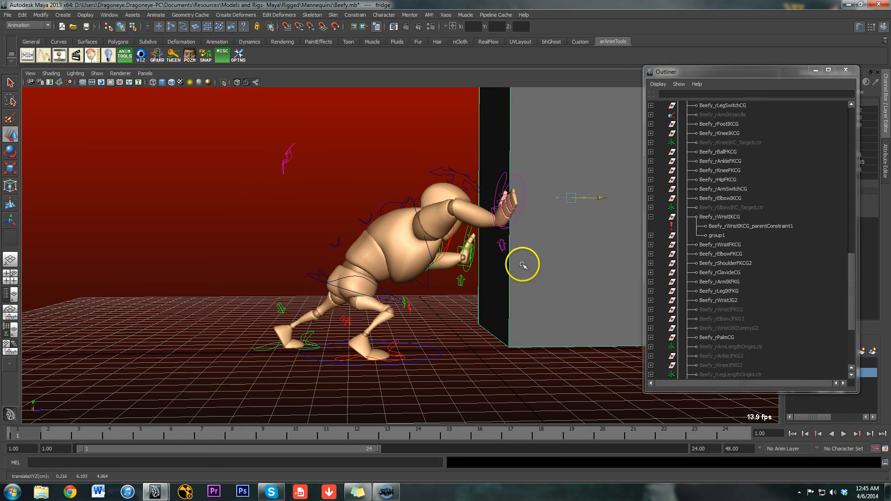
{"action": "mouse_move", "coordinate": [595, 251]}
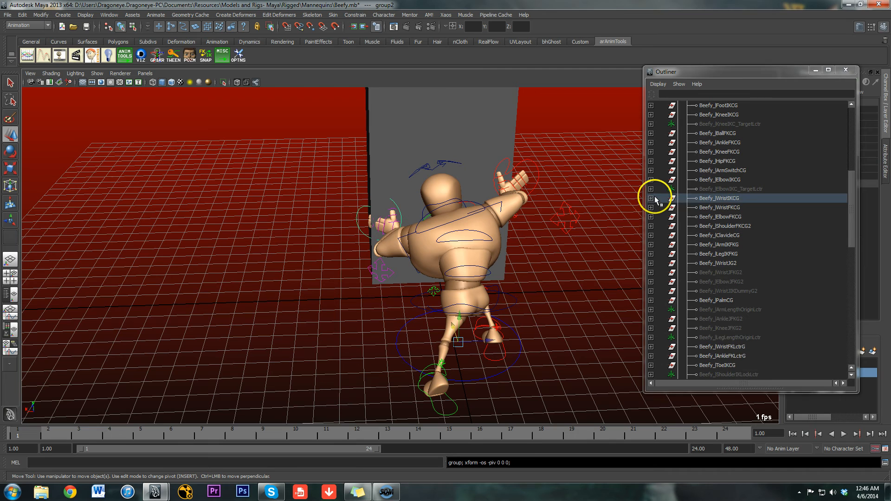
Constrain group2 under the left wrist IK to the fridge, then orbit and move the fridge to test
{"action": "left_click", "coordinate": [651, 198]}
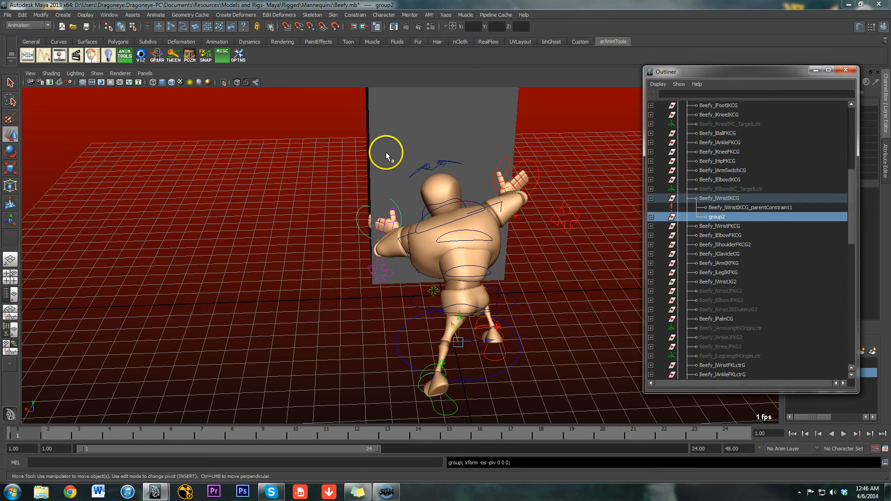
{"action": "left_click", "coordinate": [717, 217]}
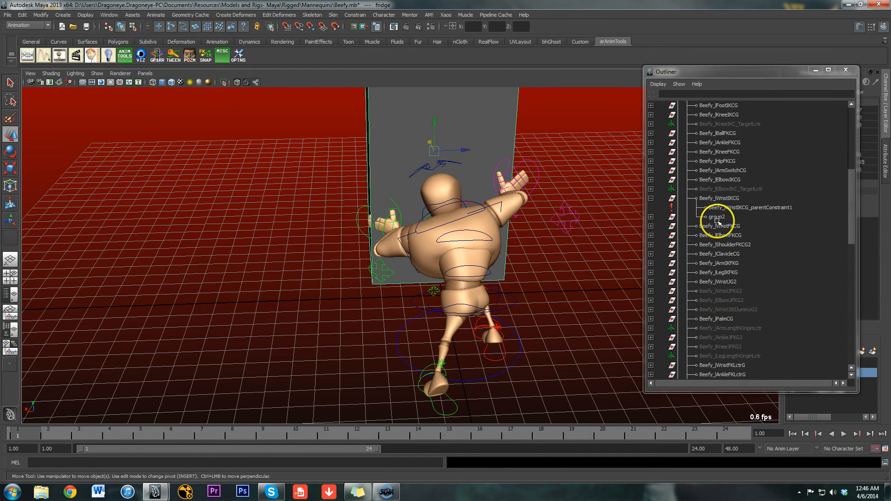
{"action": "left_click", "coordinate": [717, 216]}
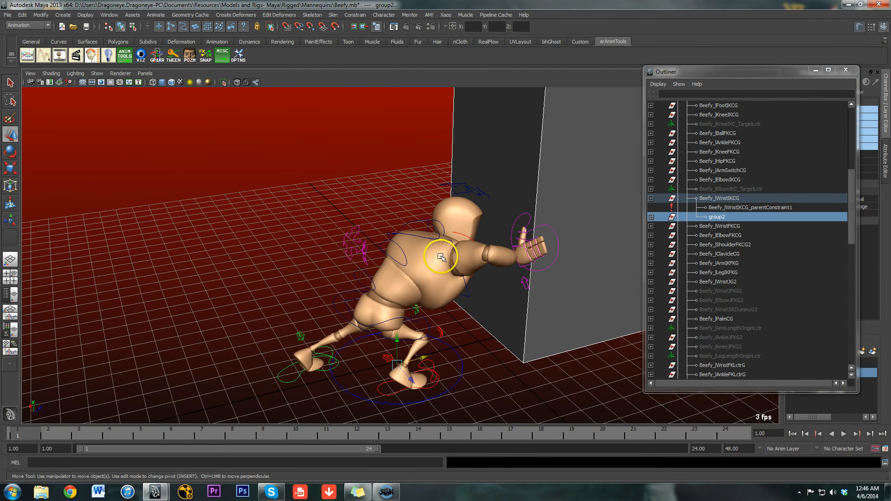
{"action": "left_click_drag", "start_coordinate": [441, 257], "coordinate": [511, 253]}
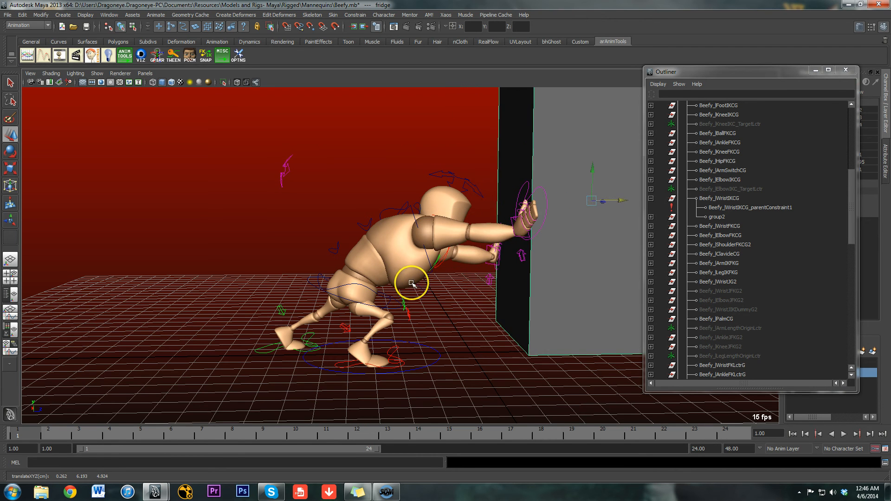
{"action": "left_click_drag", "start_coordinate": [412, 283], "coordinate": [448, 341]}
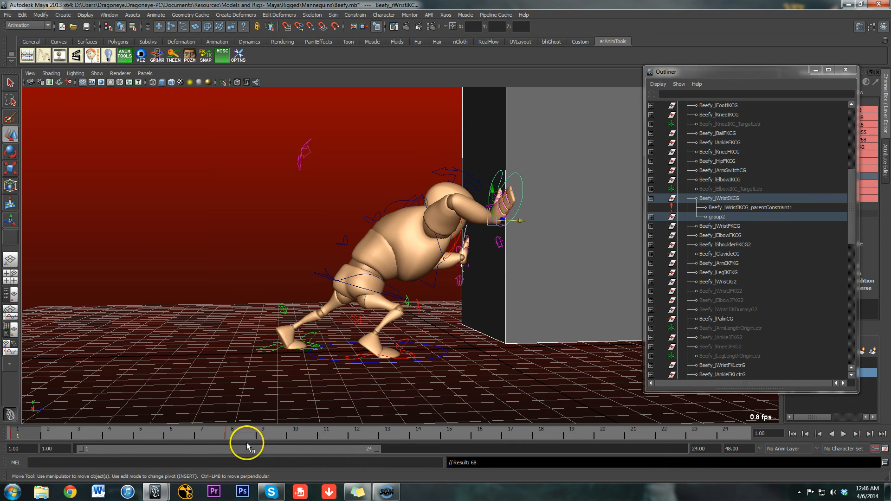
{"action": "mouse_move", "coordinate": [525, 222]}
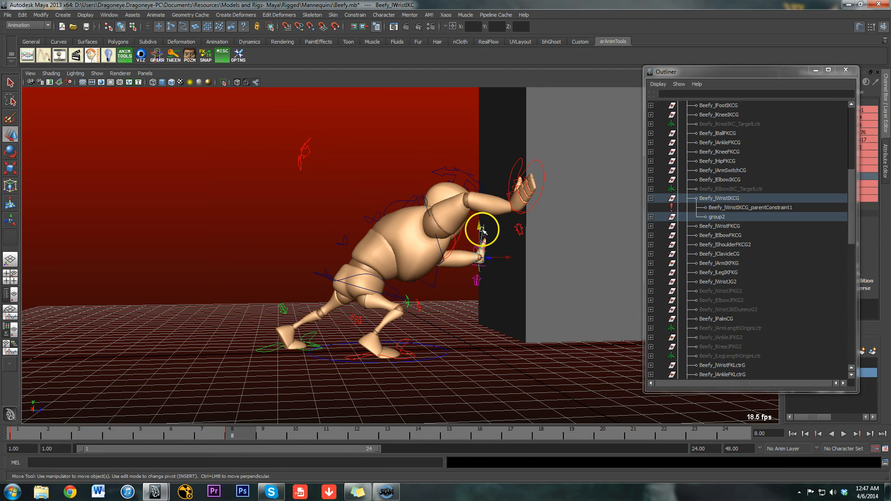
Press Beefy's left hand control against the fridge at frame 8
{"action": "left_click_drag", "start_coordinate": [482, 230], "coordinate": [487, 233]}
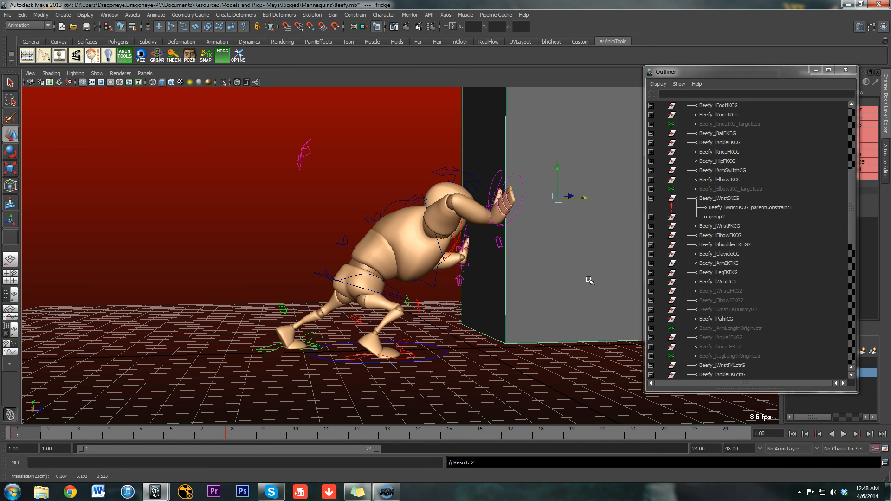
Reposition the fridge at frame 1 in the viewport
{"action": "left_click", "coordinate": [585, 274]}
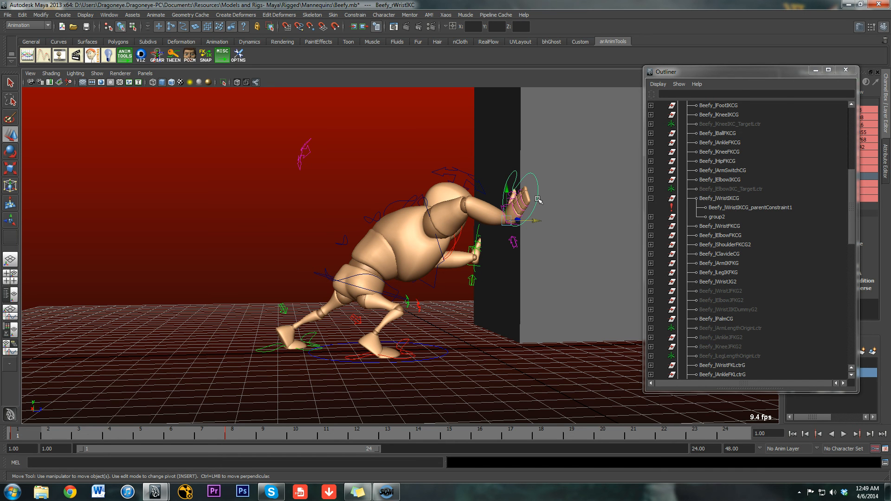
{"action": "left_click", "coordinate": [534, 189]}
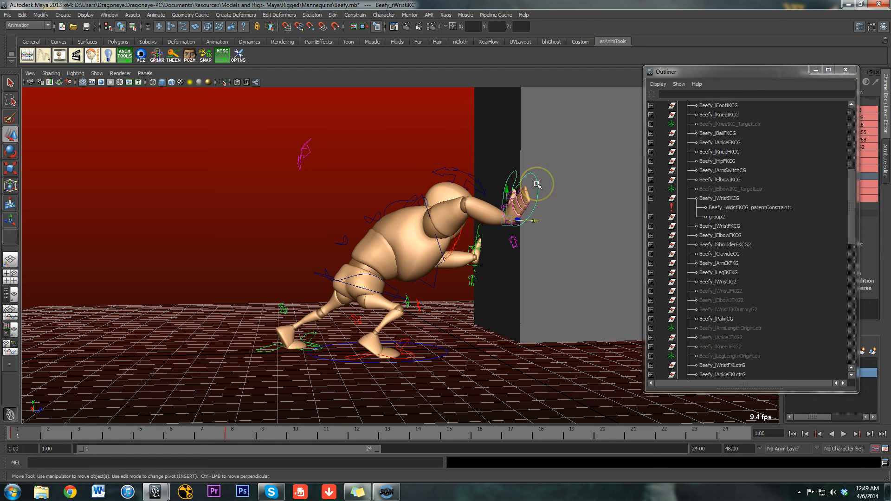
{"action": "left_click_drag", "start_coordinate": [537, 184], "coordinate": [526, 175]}
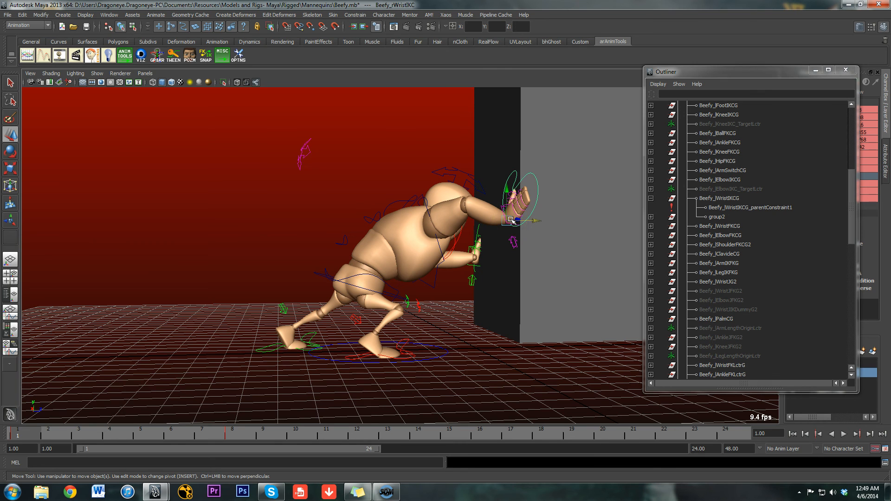
{"action": "left_click", "coordinate": [517, 211]}
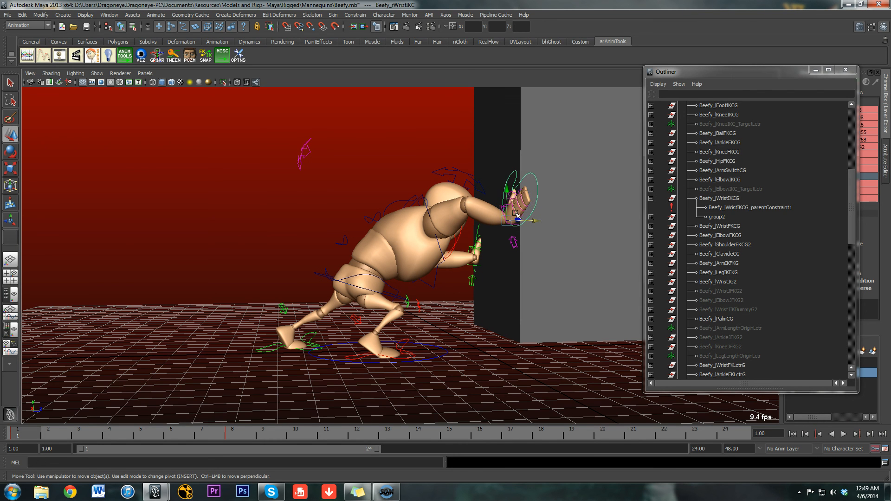
{"action": "left_click", "coordinate": [514, 219]}
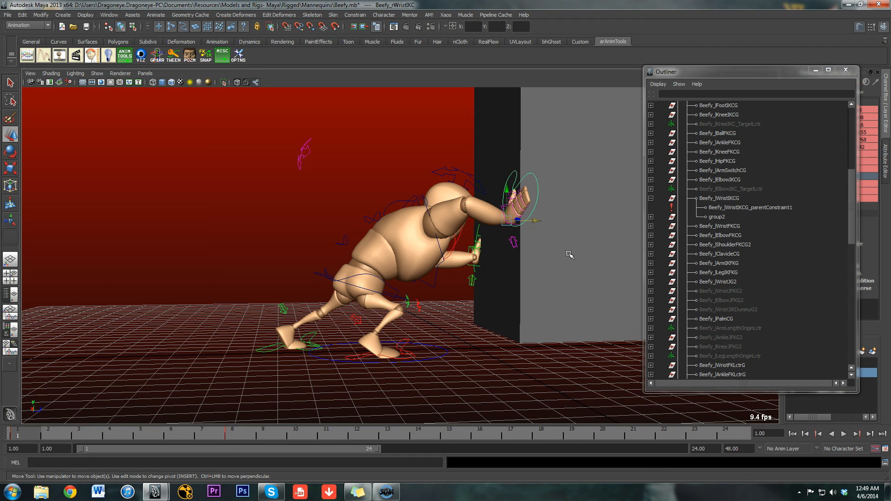
{"action": "left_click", "coordinate": [564, 256]}
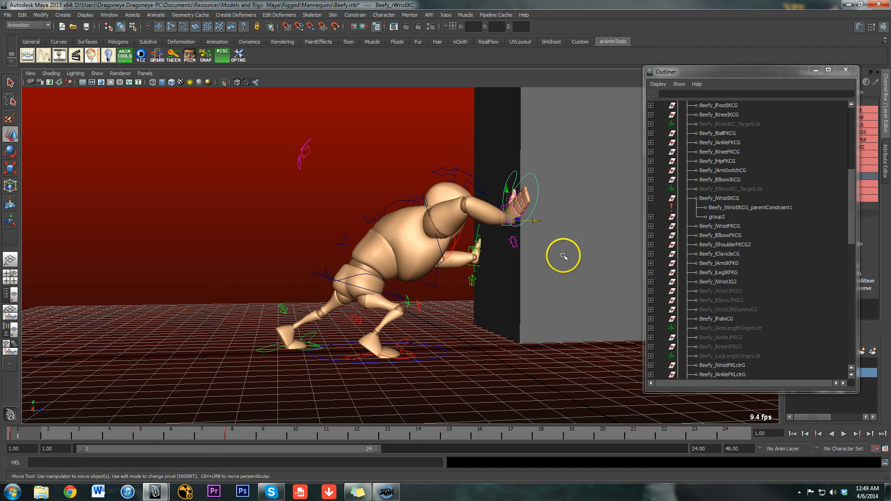
{"action": "mouse_move", "coordinate": [547, 220]}
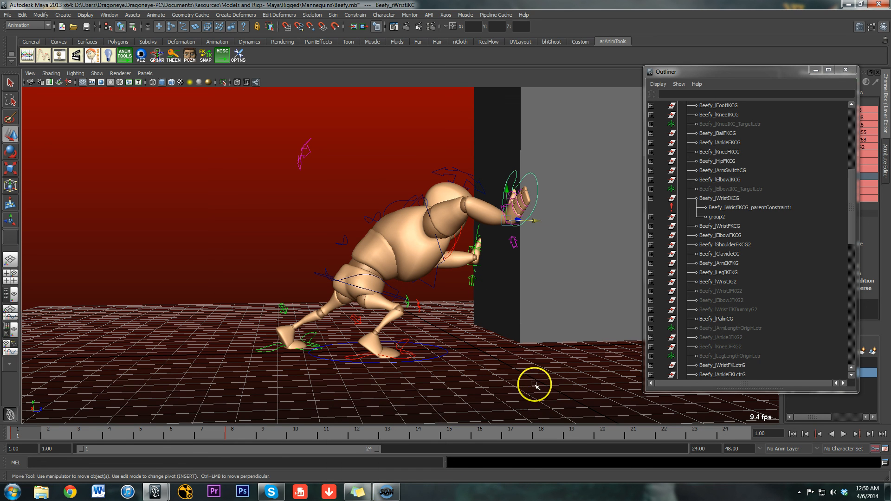
{"action": "mouse_move", "coordinate": [547, 387]}
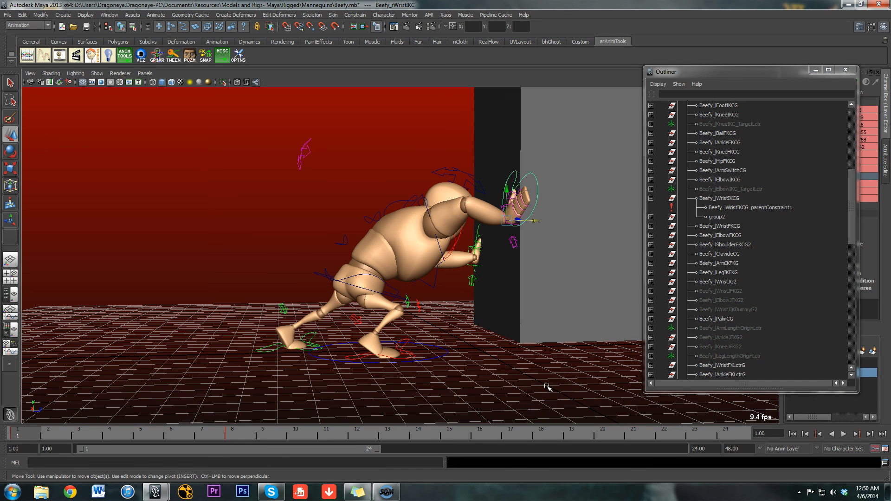